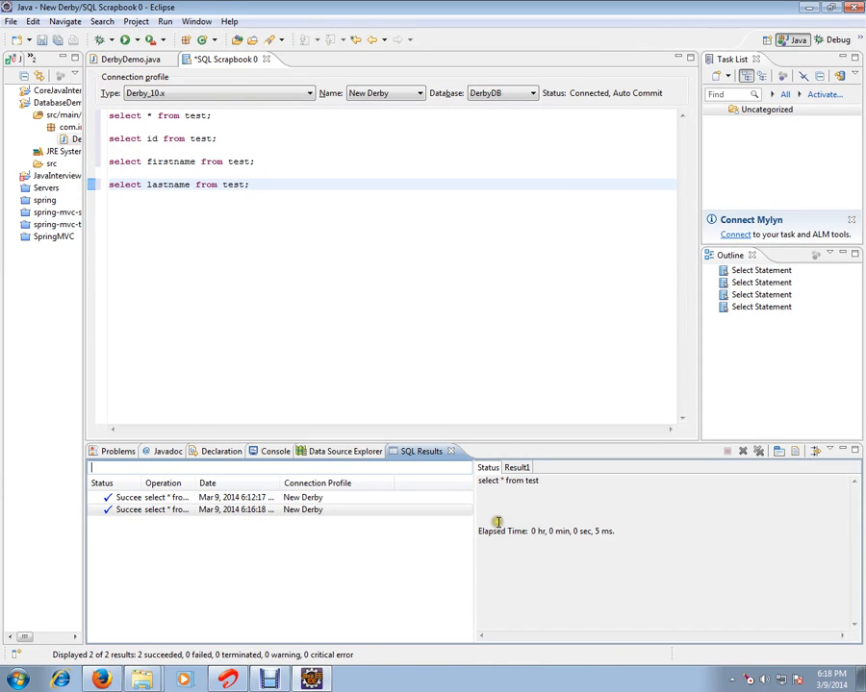
pyautogui.moveTo(192, 225)
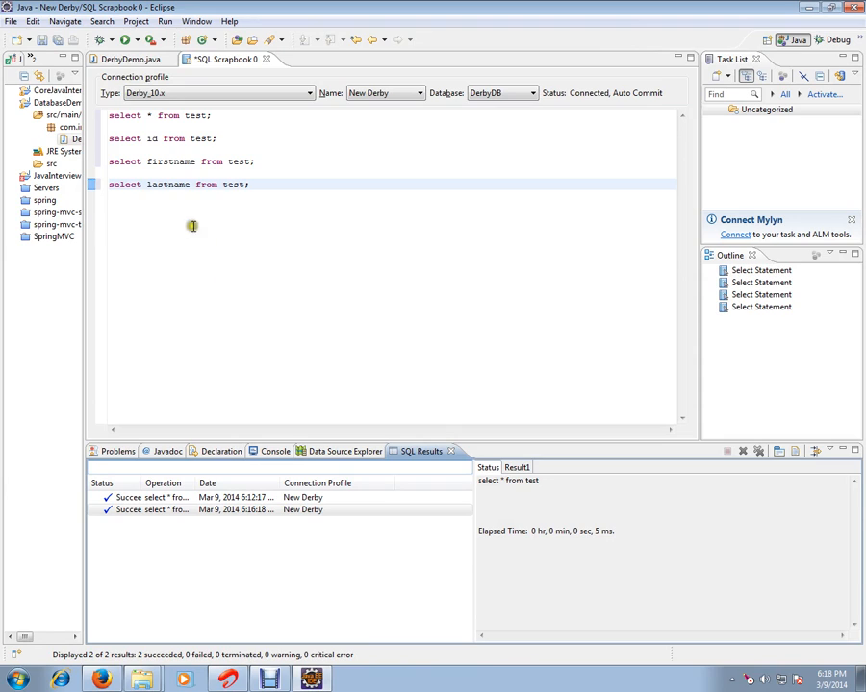
pyautogui.moveTo(184, 234)
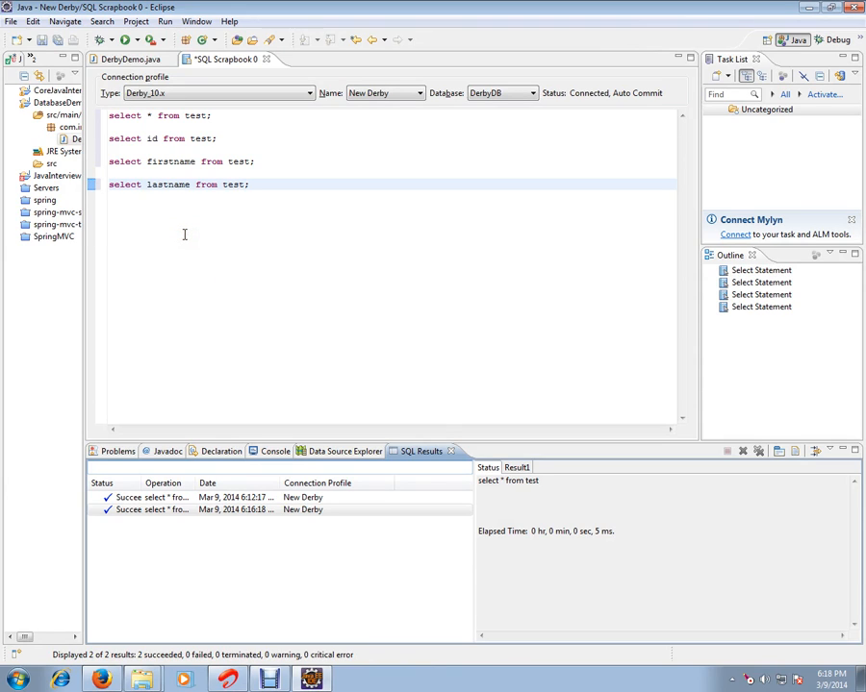
pyautogui.moveTo(196, 253)
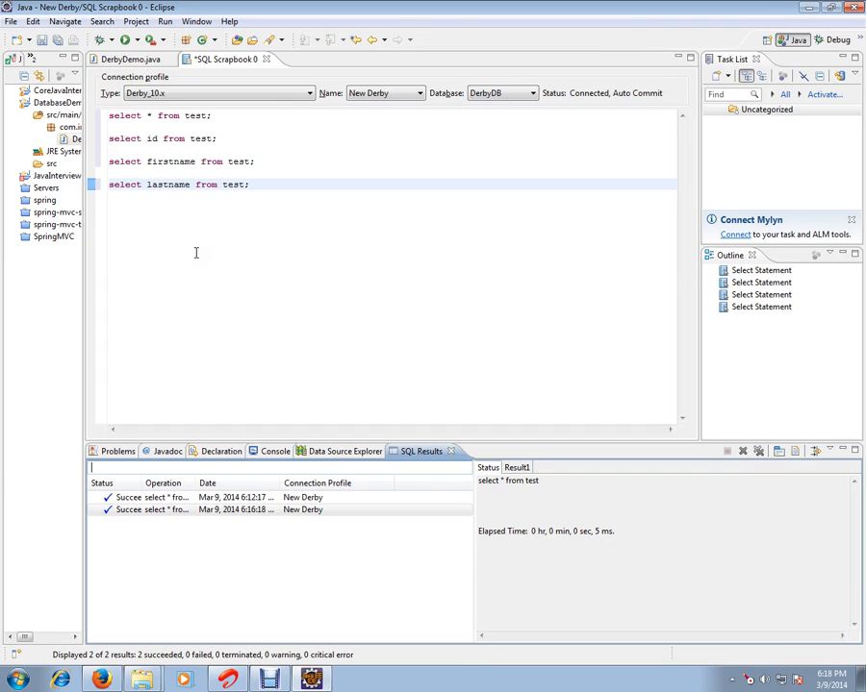
pyautogui.moveTo(224, 238)
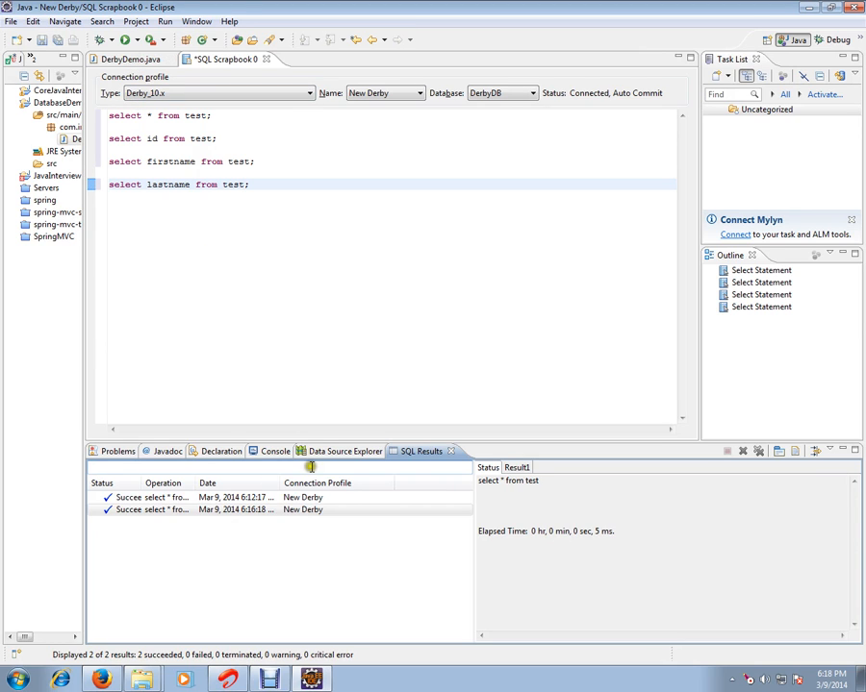
# Show the Data Source Explorer with DerbyDB collapsed, then select the first query's 'select' word
pyautogui.click(343, 450)
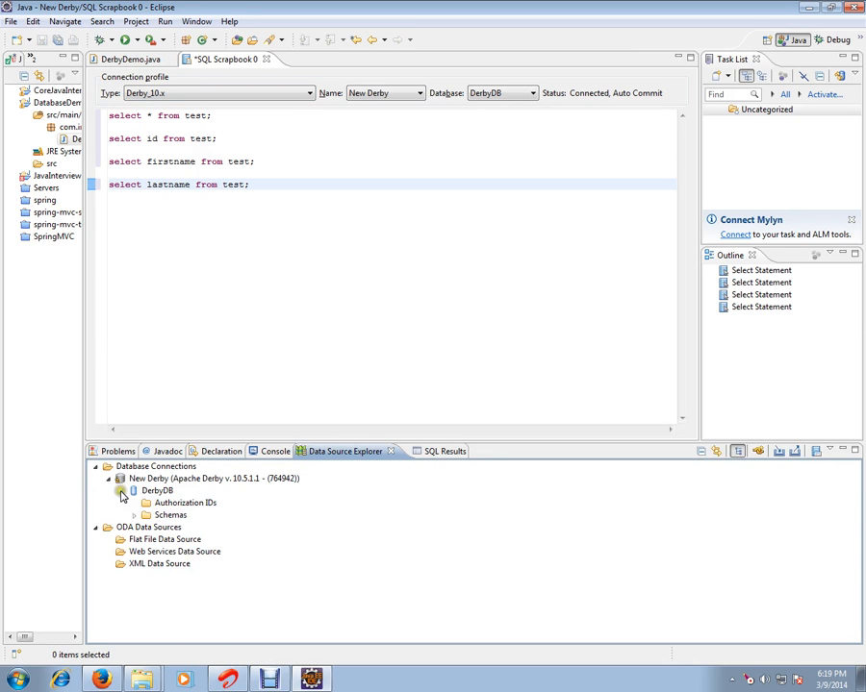
pyautogui.click(119, 491)
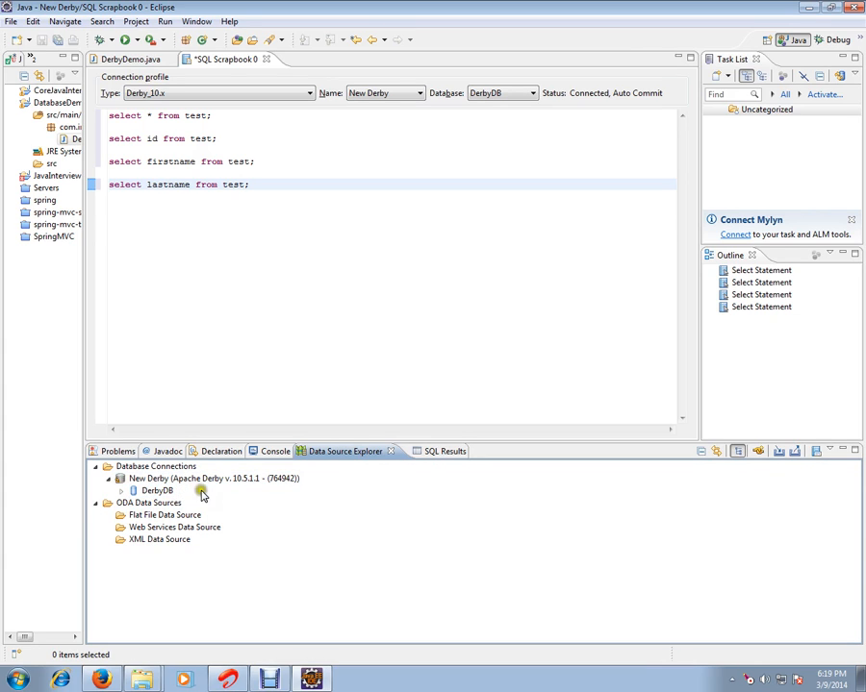
pyautogui.moveTo(383, 469)
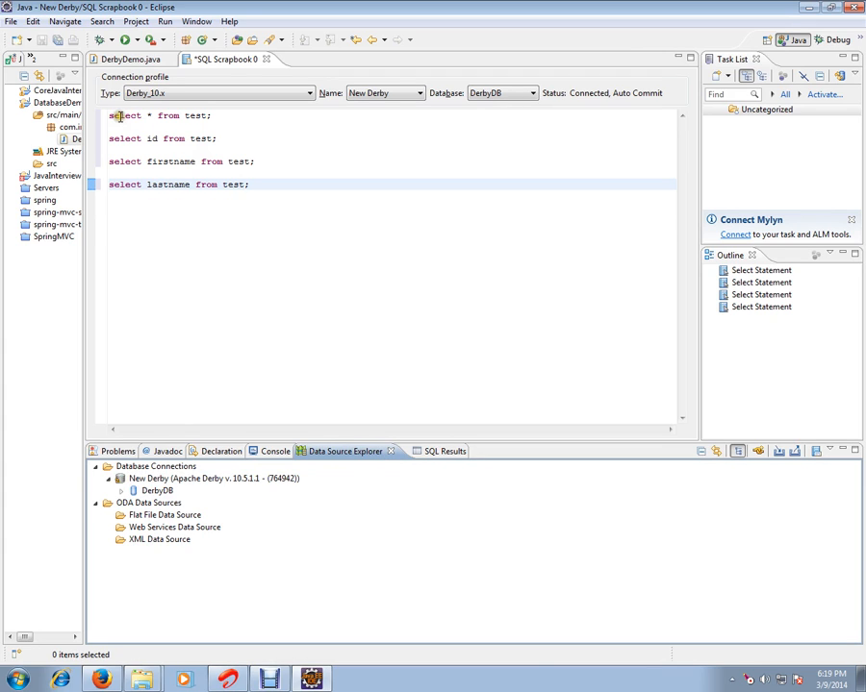
pyautogui.doubleClick(123, 115)
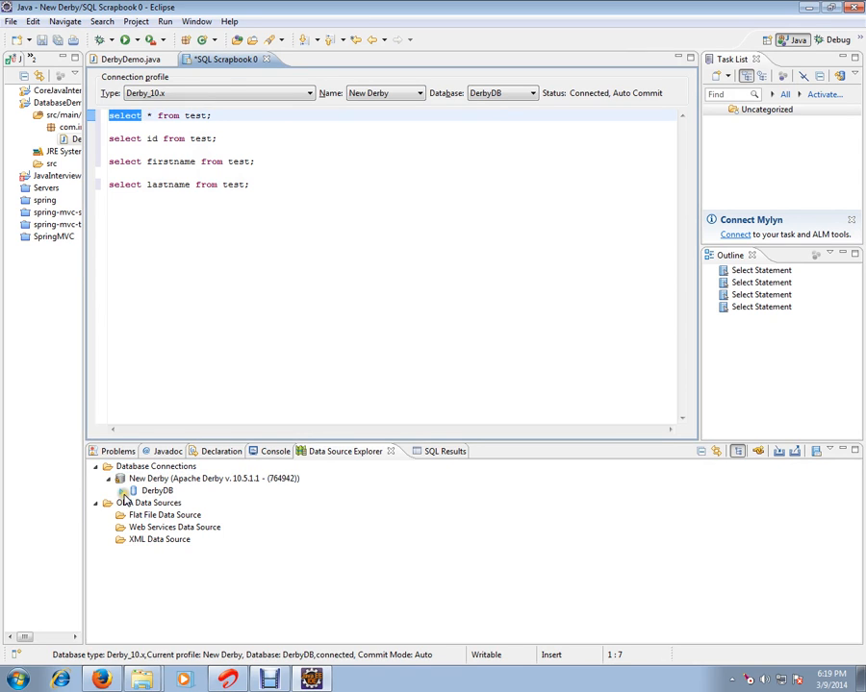
# Expand DerbyDB down to the TEST table's LASTNAME, FIRSTNAME and ID columns, then return to SQL Results
pyautogui.click(133, 490)
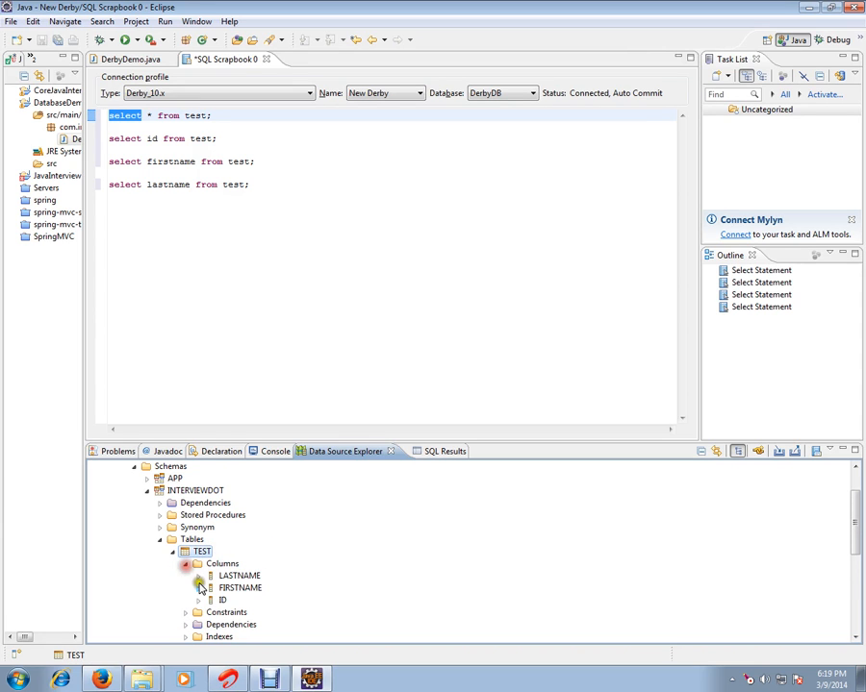
pyautogui.click(196, 563)
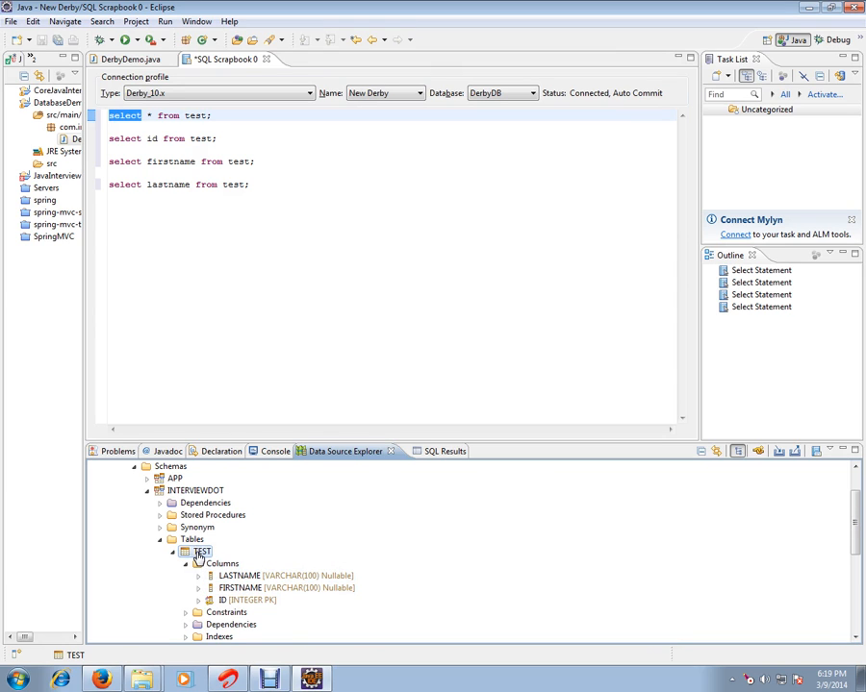
pyautogui.click(238, 163)
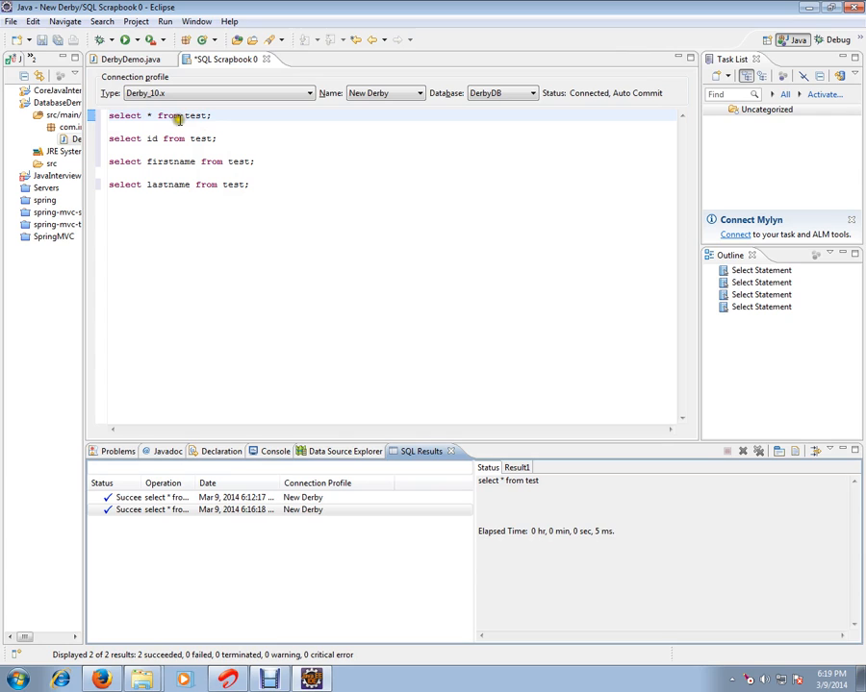
# Run 'select * from test;' returning seven rows and enlarge the SQL Results area
pyautogui.click(212, 116)
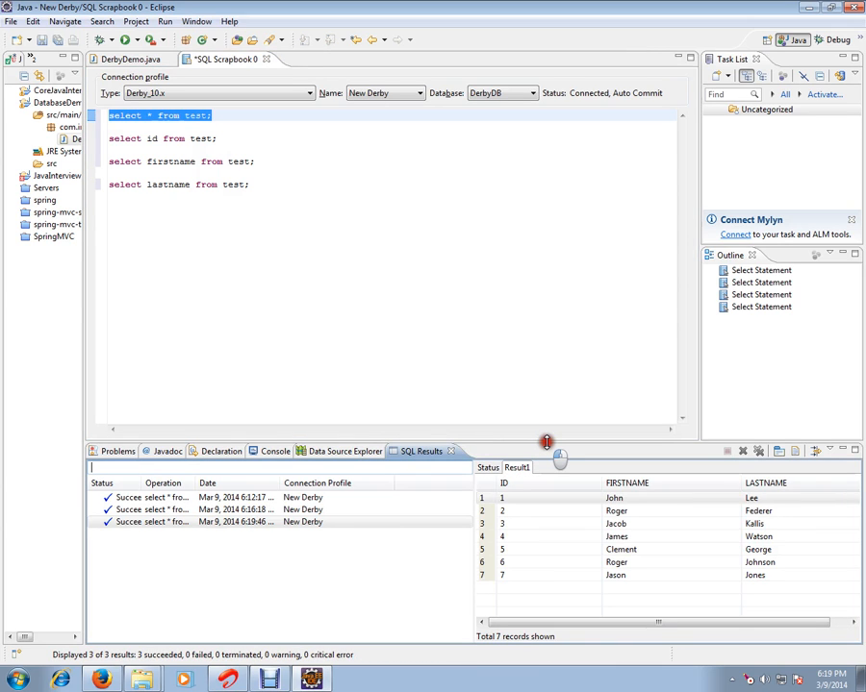
pyautogui.moveTo(546, 443); pyautogui.dragTo(546, 289)
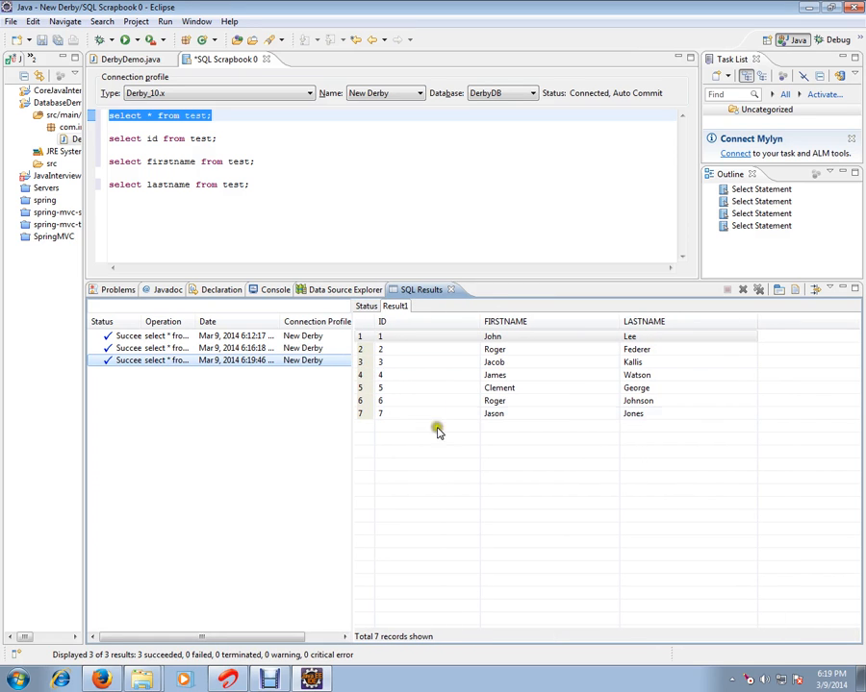
pyautogui.moveTo(338, 262)
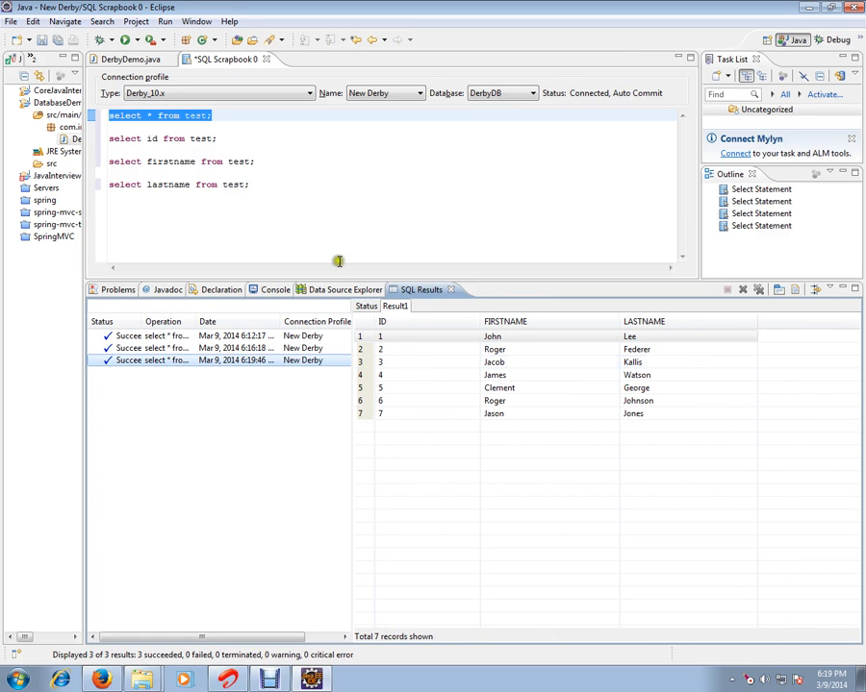
pyautogui.moveTo(650, 431)
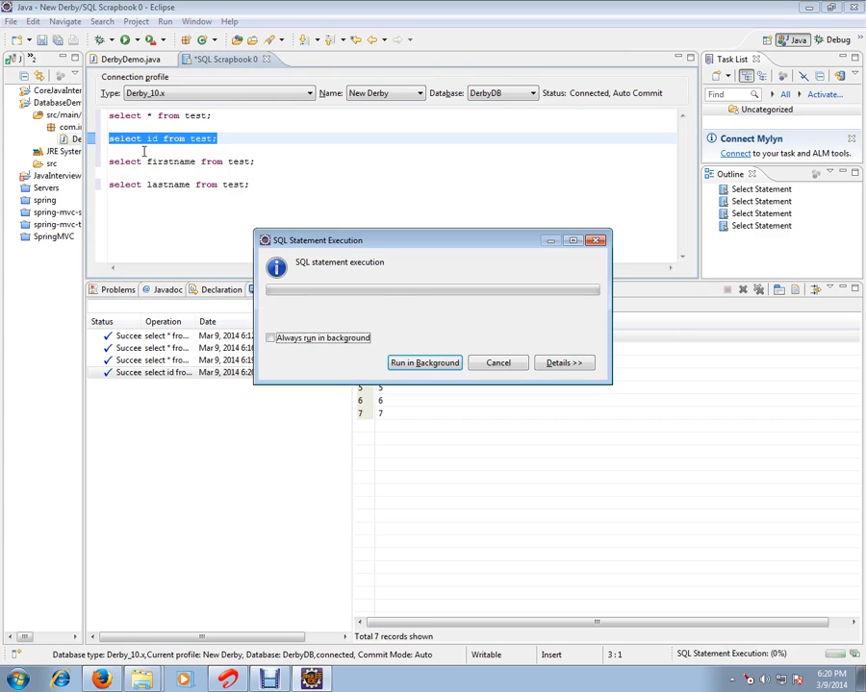
# Run 'select id from test;' listing IDs 1 to 7, then start the firstname query
pyautogui.click(423, 361)
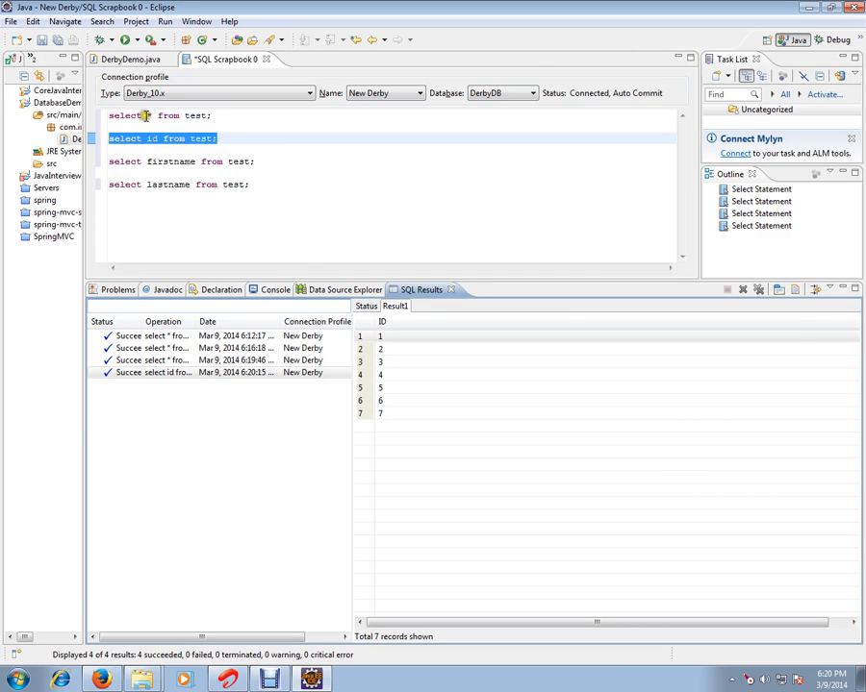
pyautogui.moveTo(227, 169)
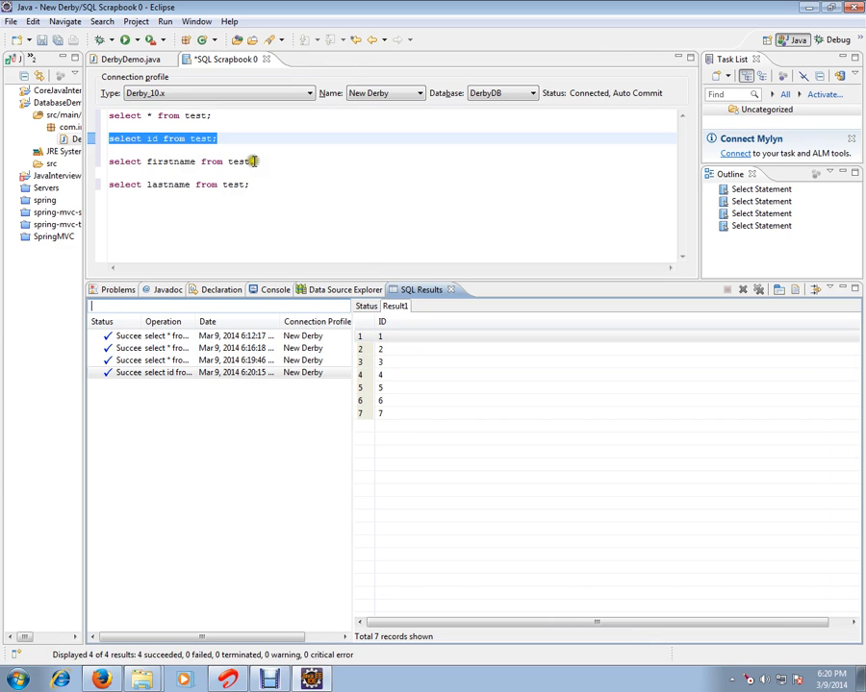
pyautogui.click(180, 162)
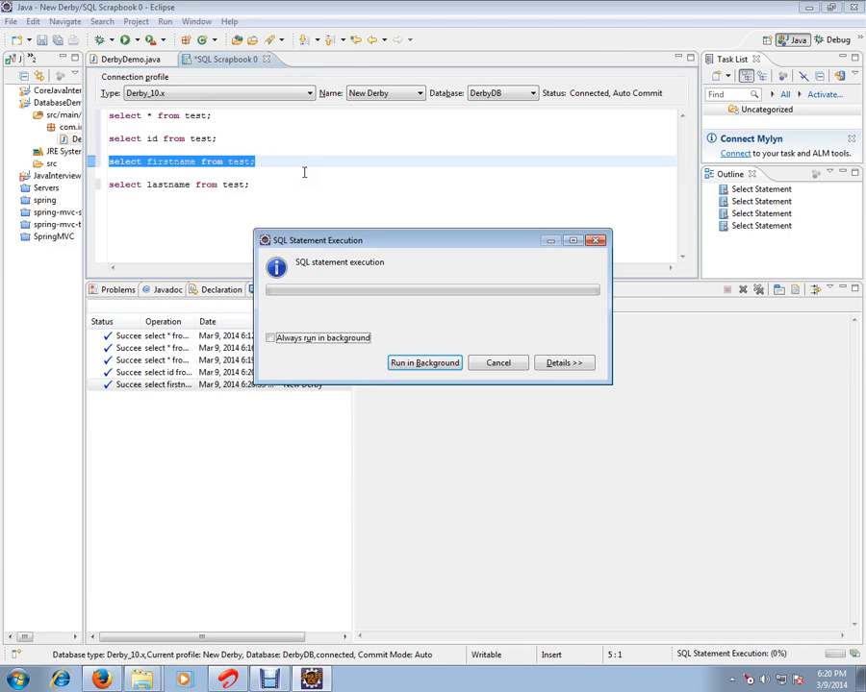
# Run the firstname and lastname queries and 'select * from test;' again, viewing Result1's seven rows
pyautogui.click(423, 361)
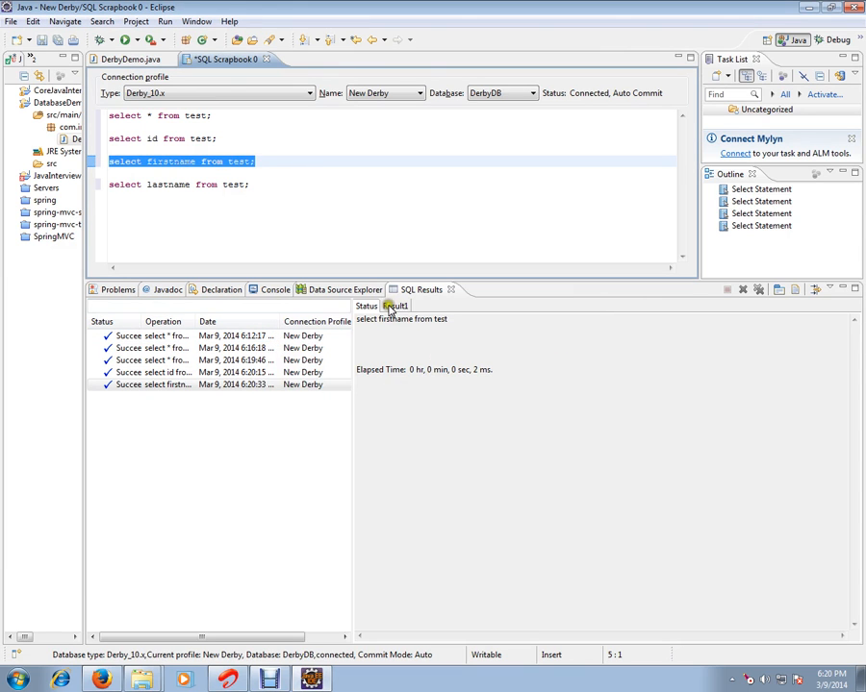
pyautogui.click(394, 303)
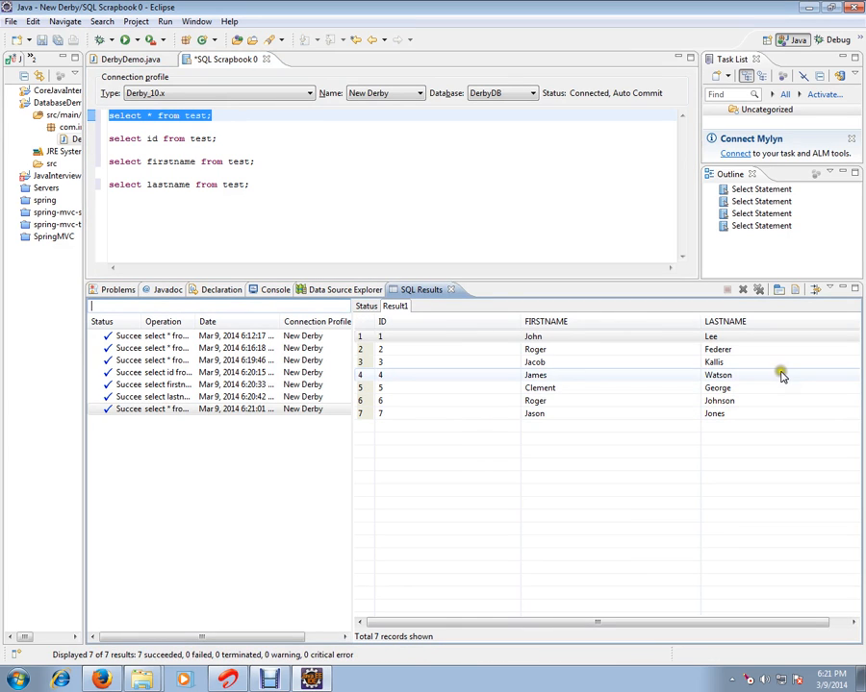
pyautogui.moveTo(553, 351)
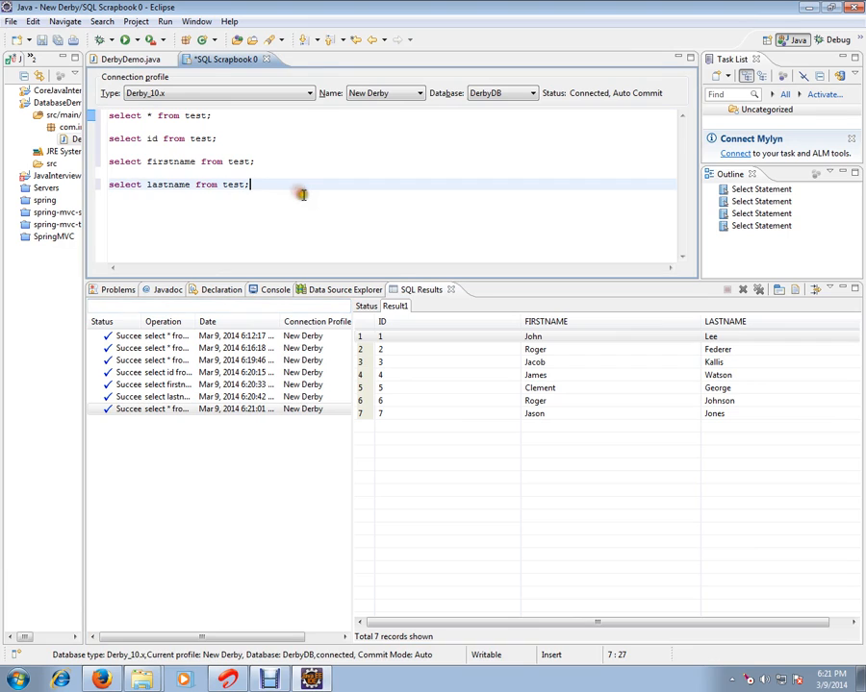
pyautogui.moveTo(304, 196)
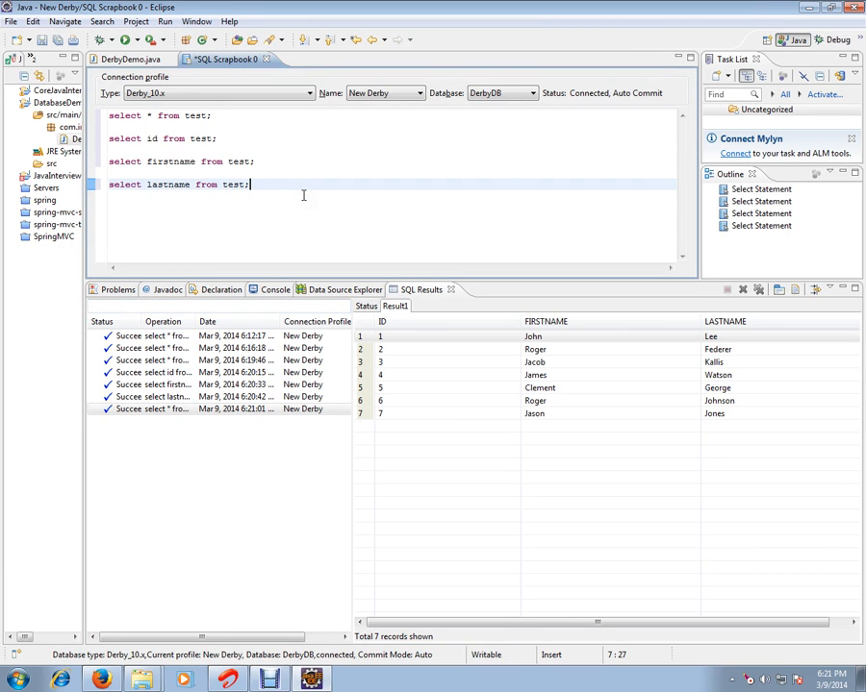